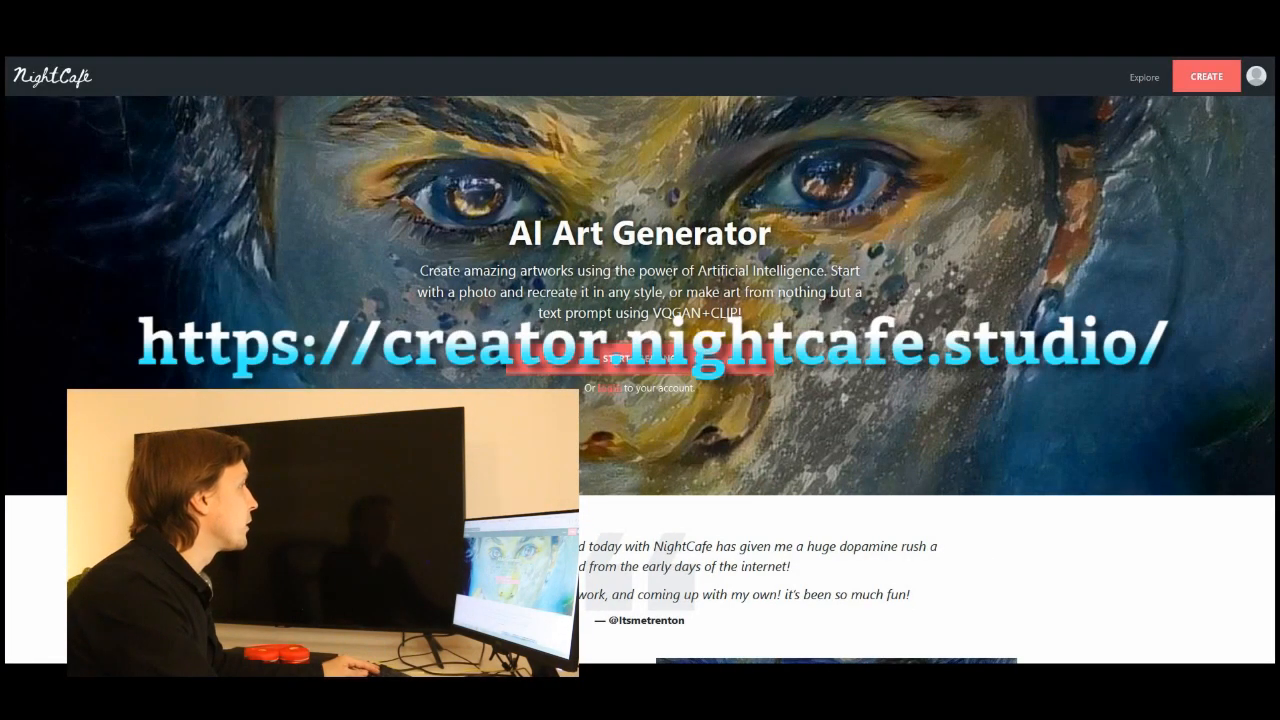
{"action": "mouse_move", "coordinate": [956, 268]}
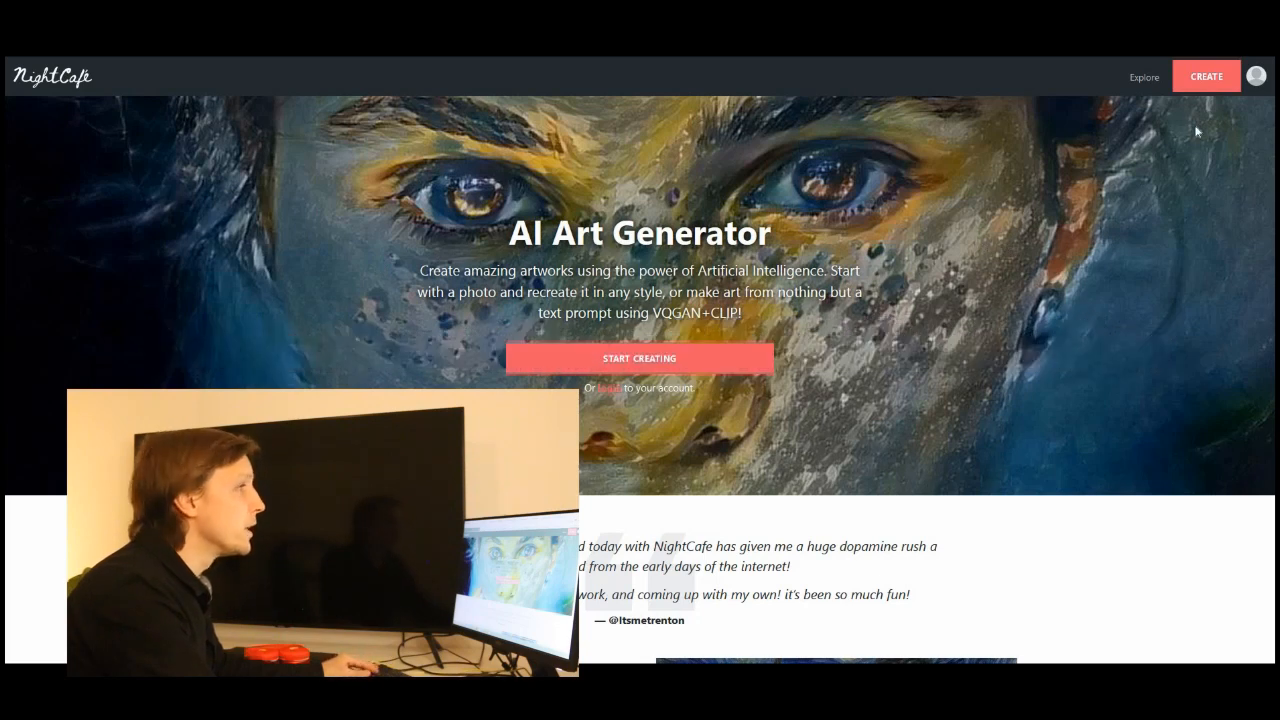
{"action": "mouse_move", "coordinate": [1256, 78]}
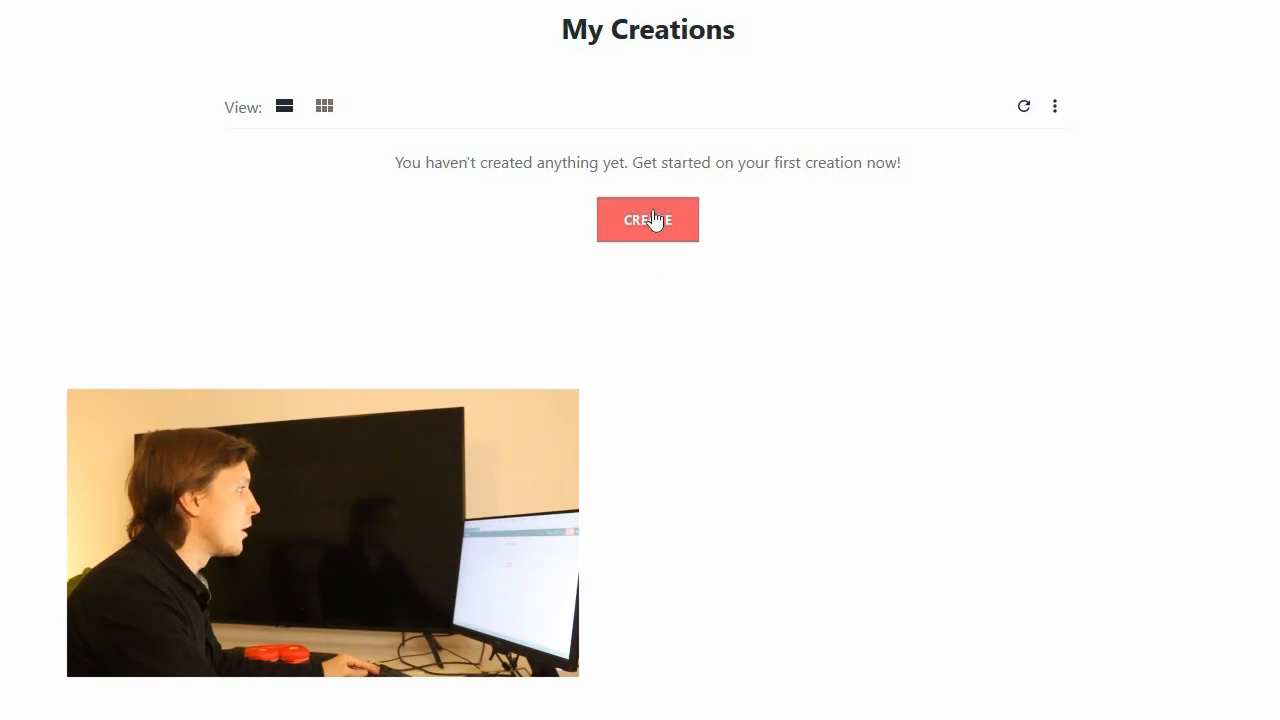
- Create an Artistic (VQGAN+CLIP) artwork from the prompt 'Artificial intelligence and blockchain' for 1 credit
{"action": "left_click", "coordinate": [648, 218]}
{"action": "type", "text": "Artificial intelligence and blockchain"}
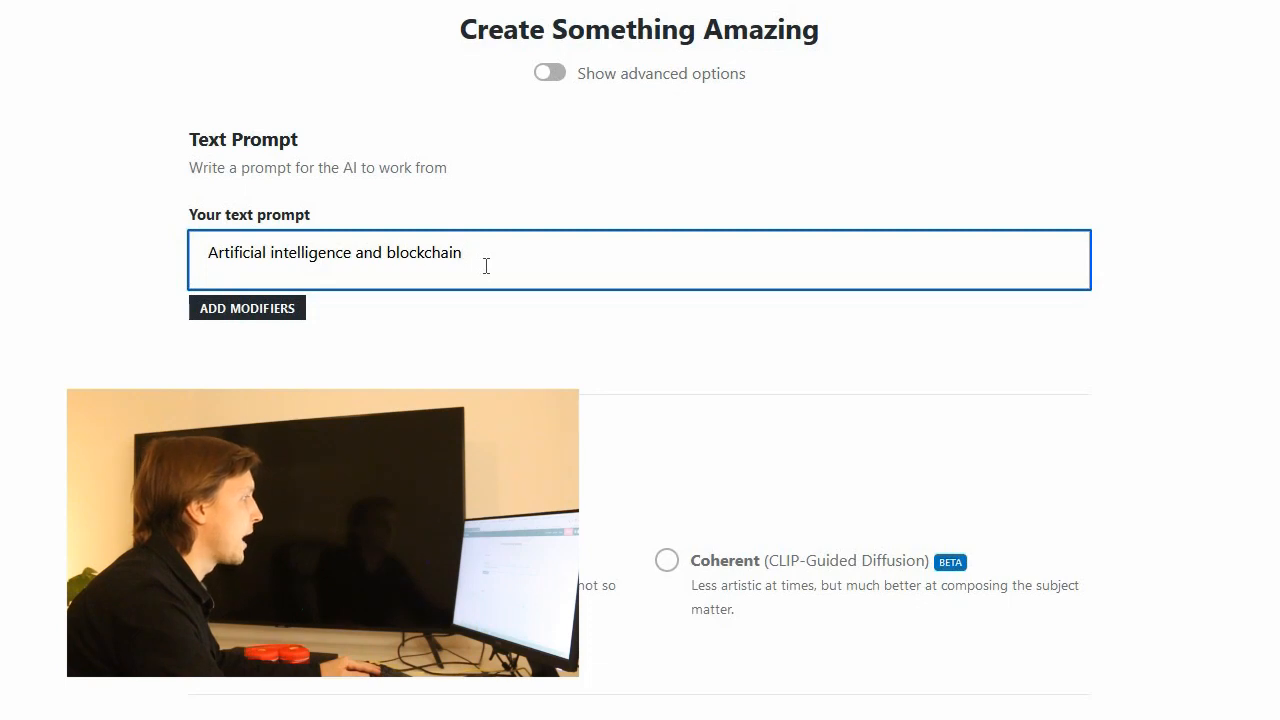
{"action": "scroll", "scroll_direction": "down", "scroll_amount": 3}
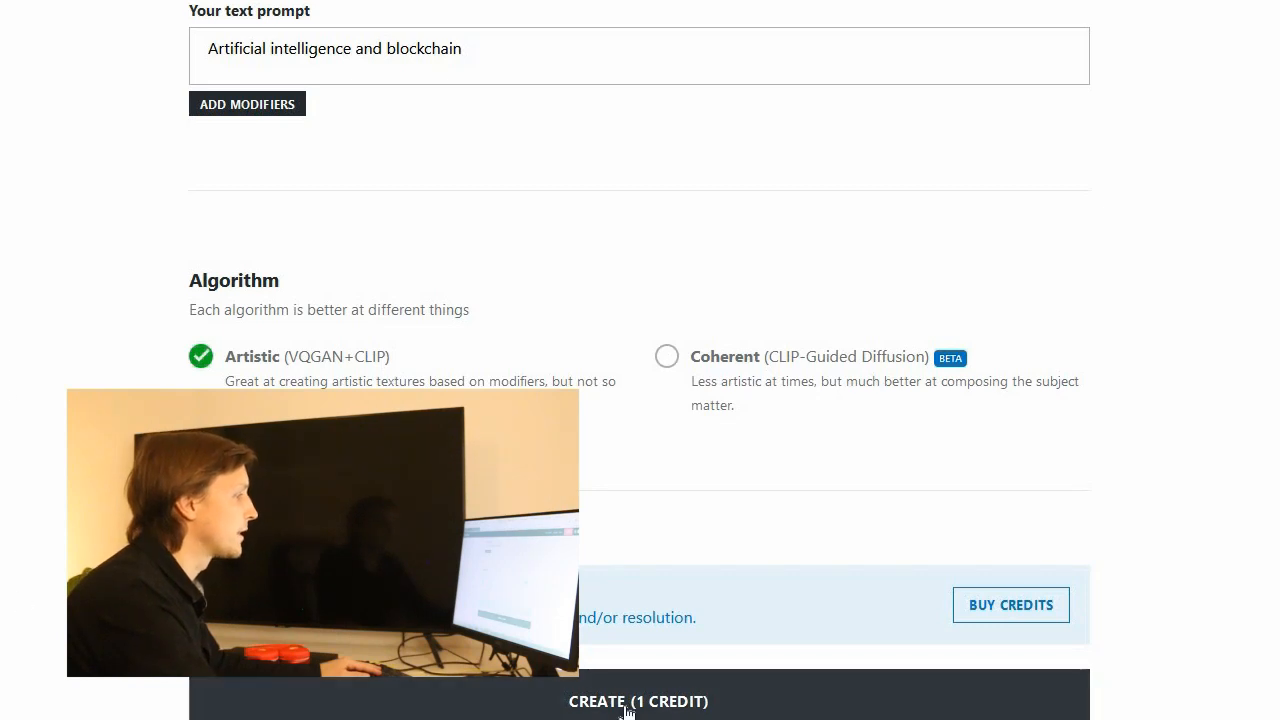
{"action": "left_click", "coordinate": [638, 700]}
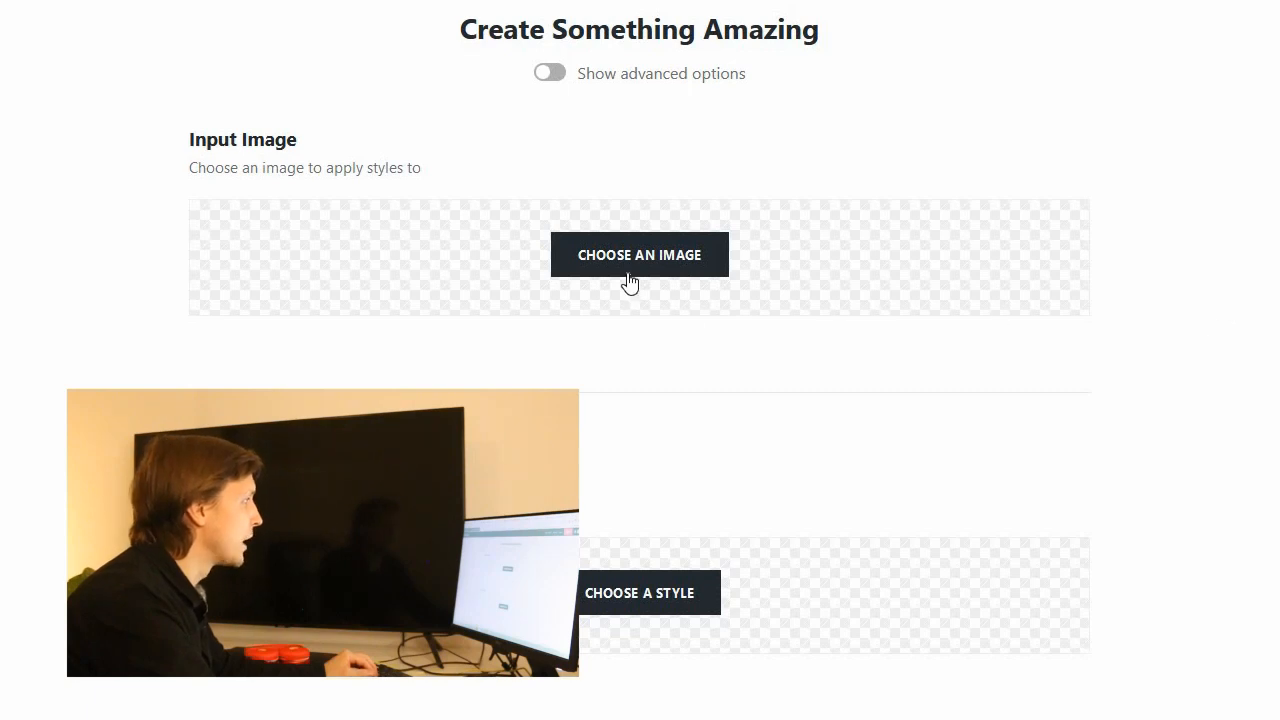
- Upload a photo as input image and apply the Bitcoin Goddess - Beeple style to it
{"action": "left_click", "coordinate": [640, 254]}
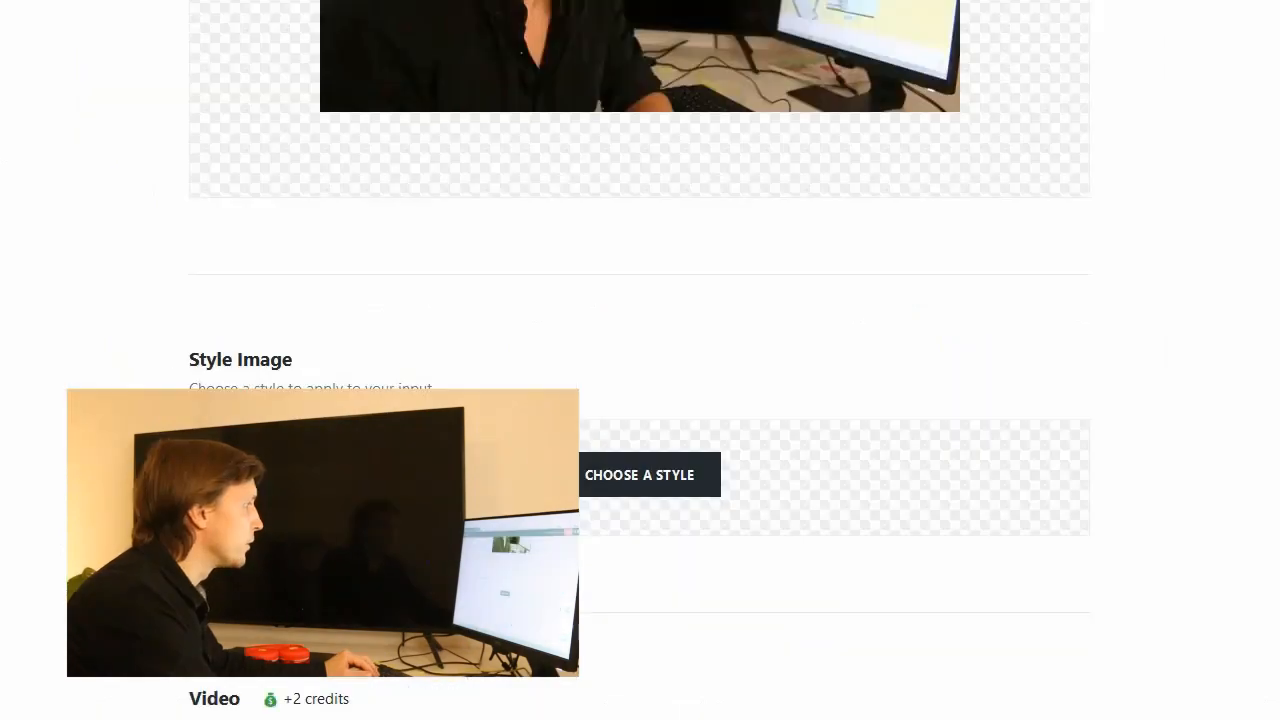
{"action": "left_click", "coordinate": [640, 474]}
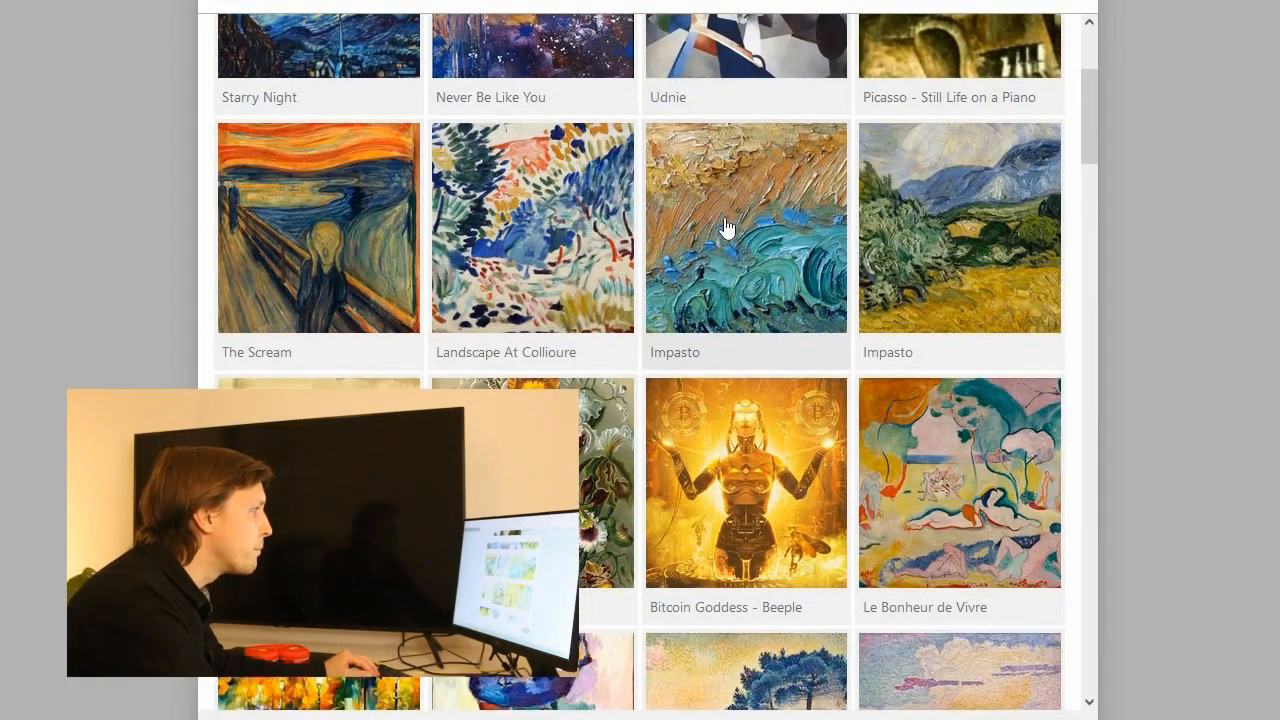
{"action": "scroll", "scroll_direction": "down", "scroll_amount": 3}
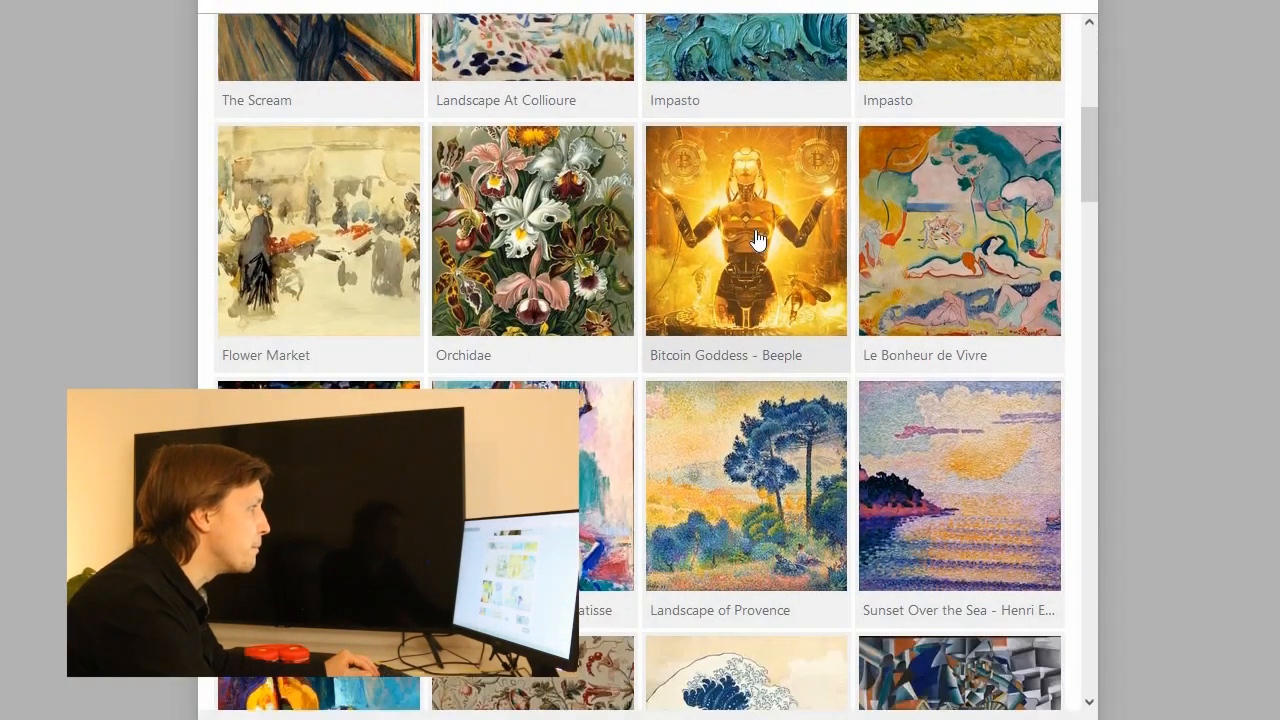
{"action": "left_click", "coordinate": [746, 230]}
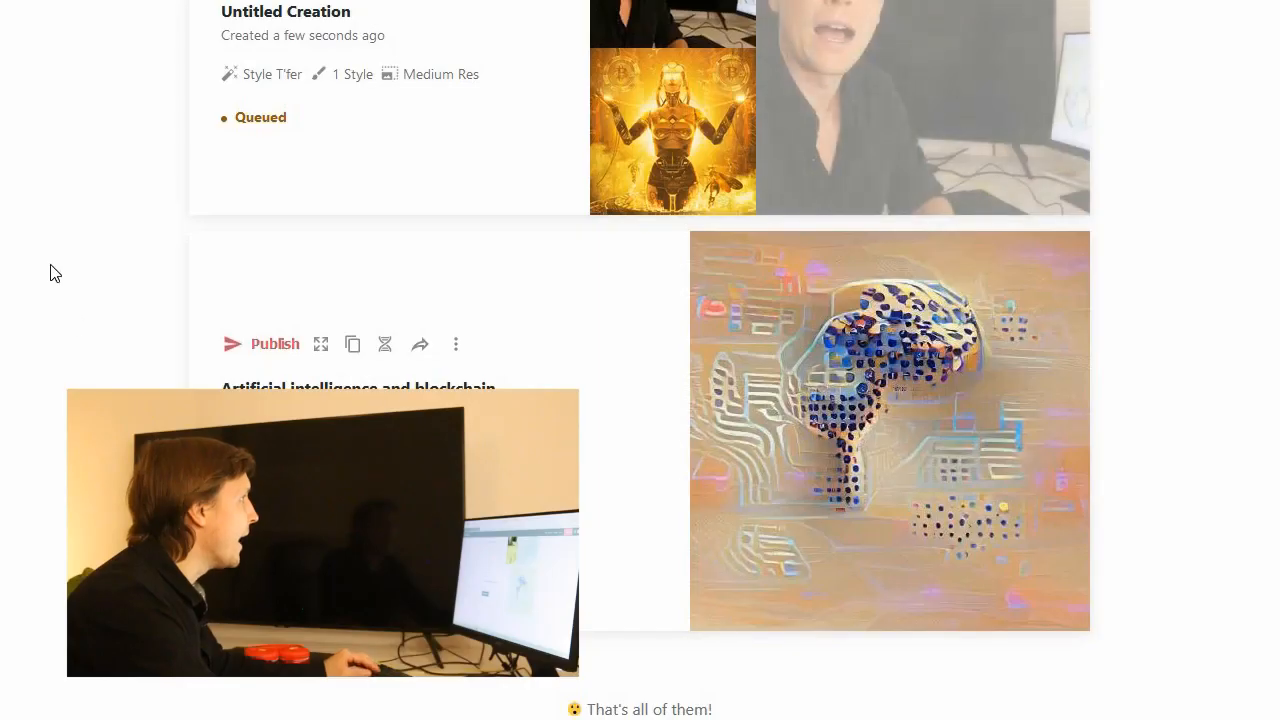
{"action": "mouse_move", "coordinate": [888, 432]}
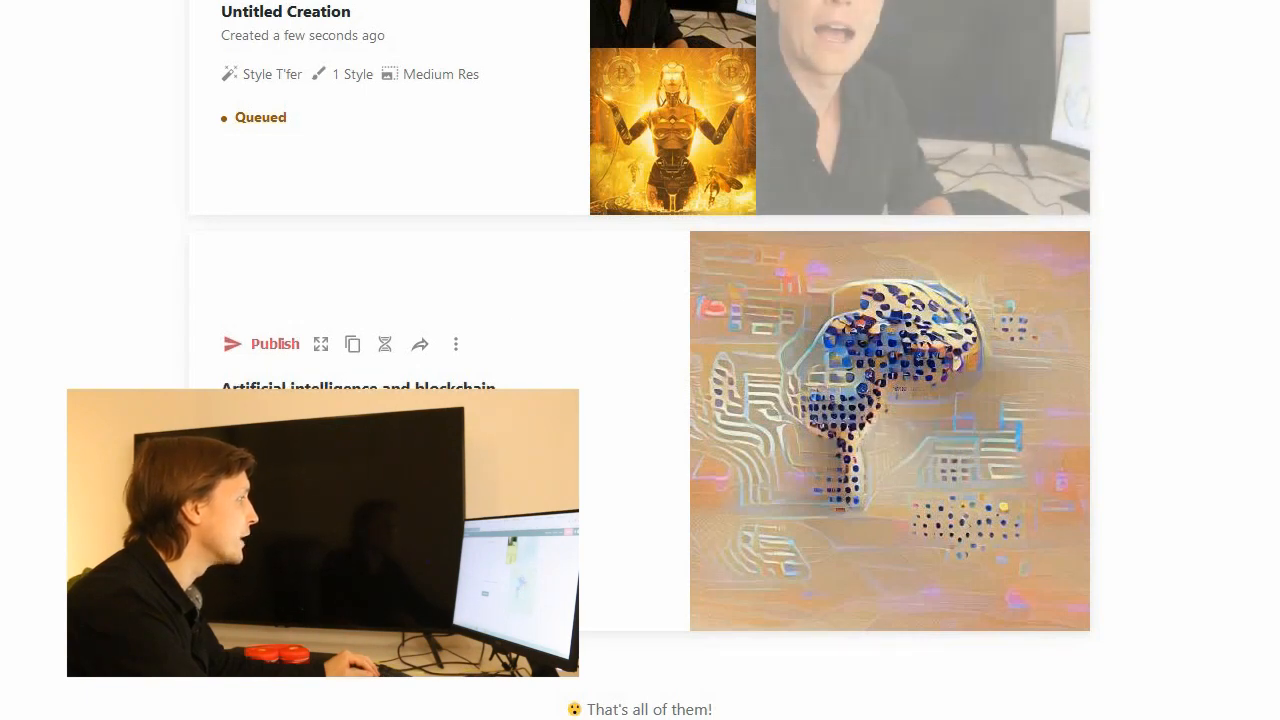
{"action": "mouse_move", "coordinate": [888, 444]}
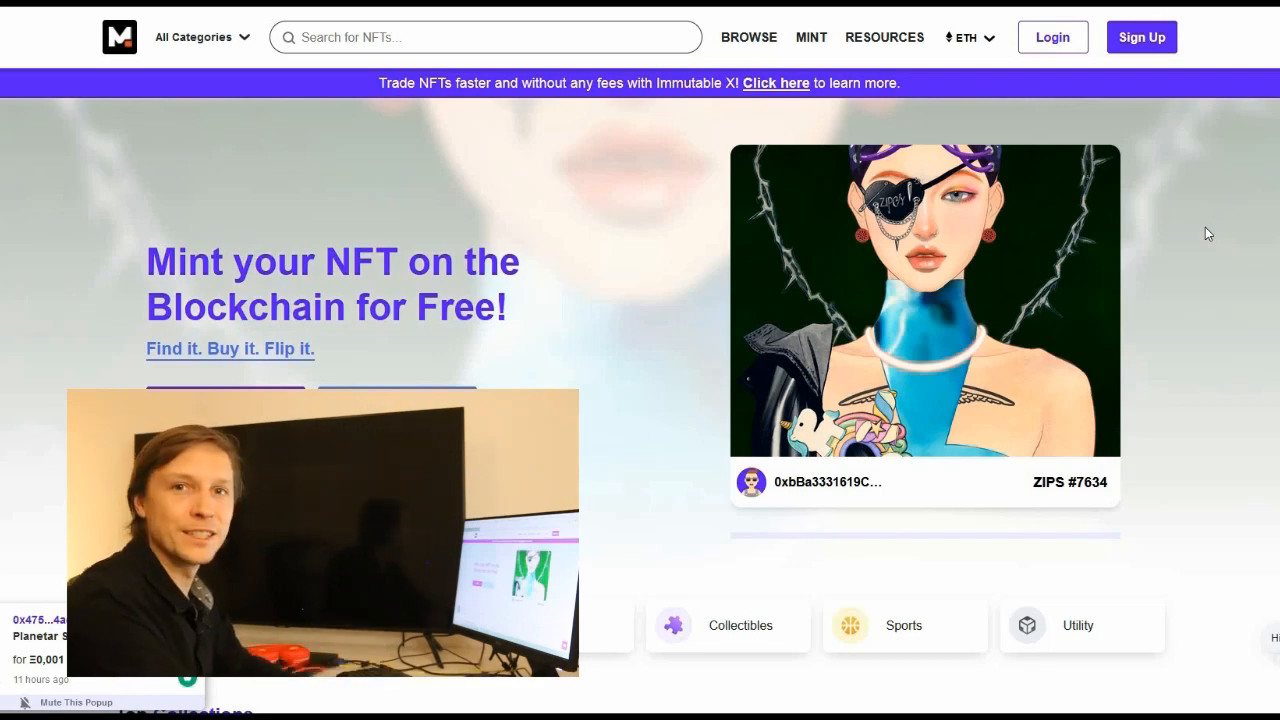
- Log in on the Mintable homepage to reach the Connect Wallet prompt
{"action": "left_click", "coordinate": [1052, 36]}
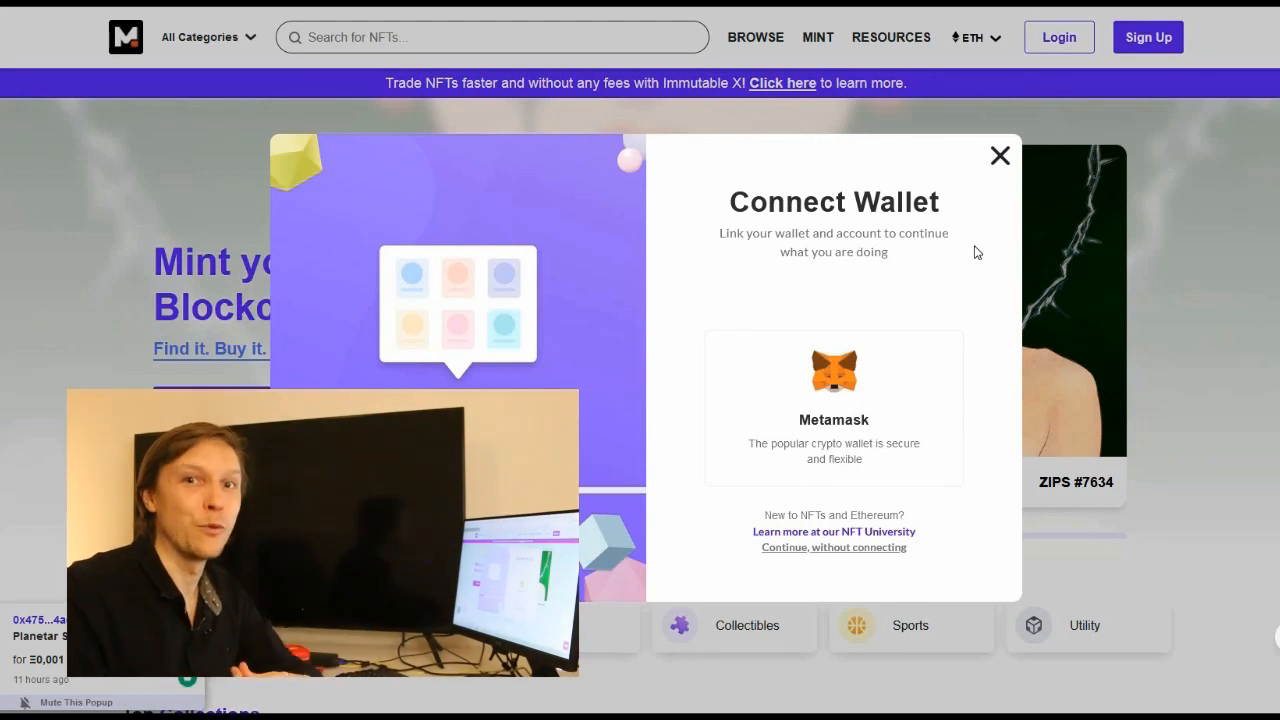
{"action": "mouse_move", "coordinate": [834, 388]}
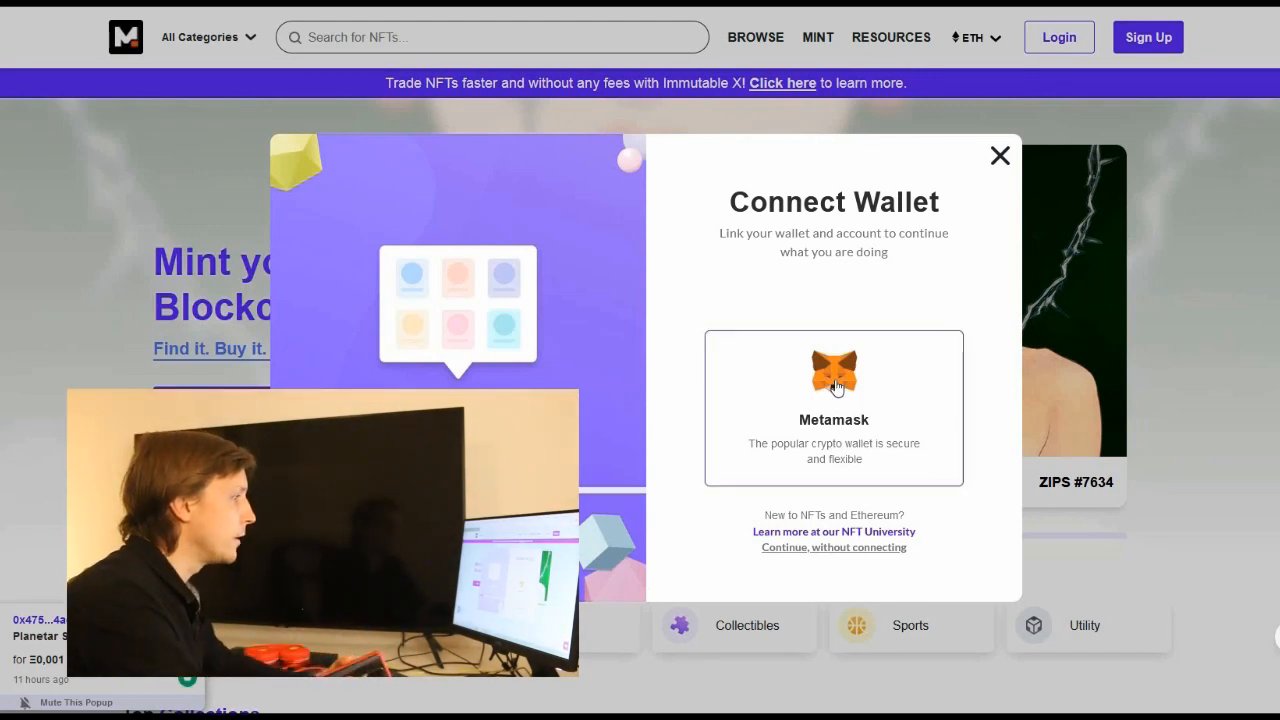
- Connect the MetaMask wallet so the Mintable account is signed in
{"action": "left_click", "coordinate": [832, 408]}
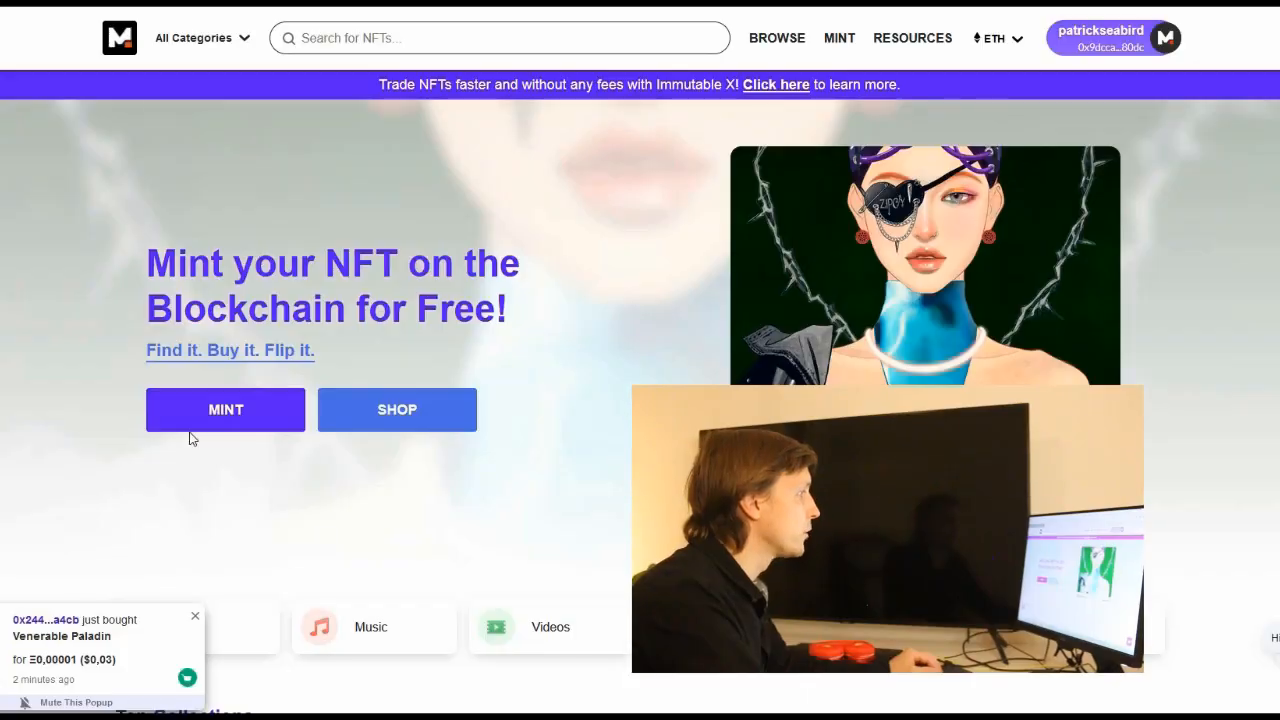
- Start a Collectibles NFT listing titled AIB1 with subtitle, preview image and 0.034 ETH fixed price
{"action": "left_click", "coordinate": [224, 408]}
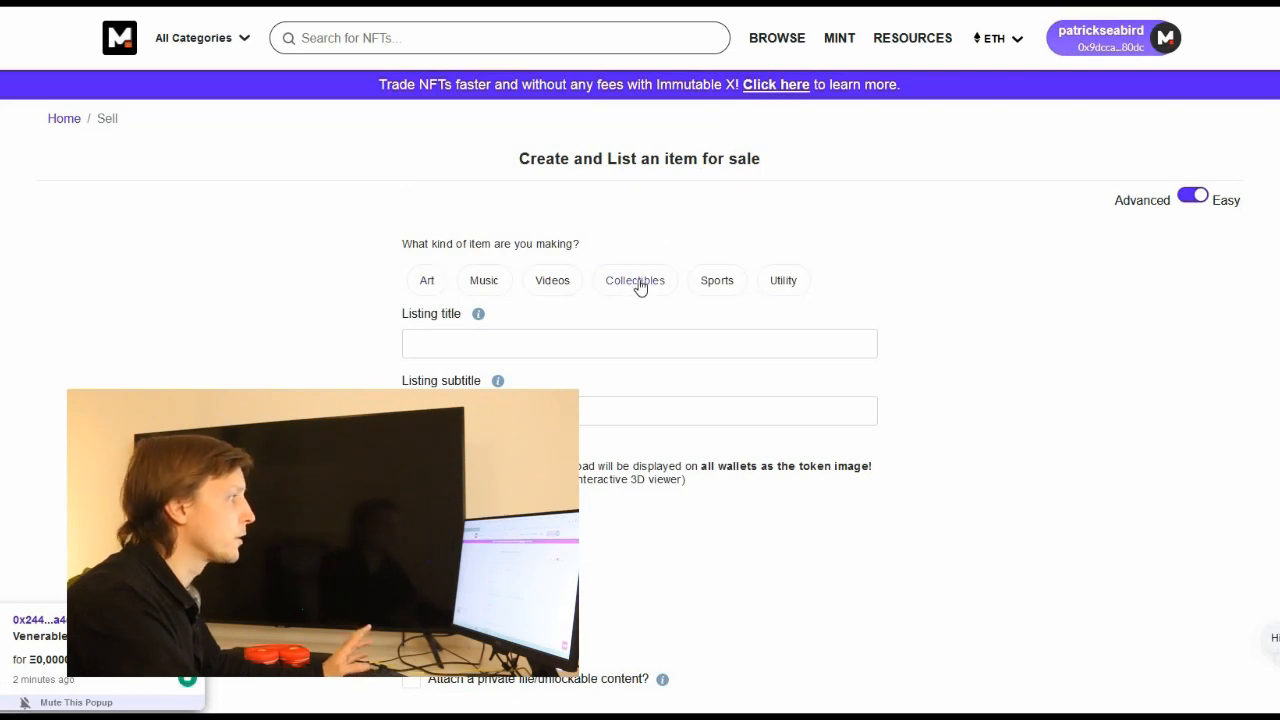
{"action": "left_click", "coordinate": [636, 280]}
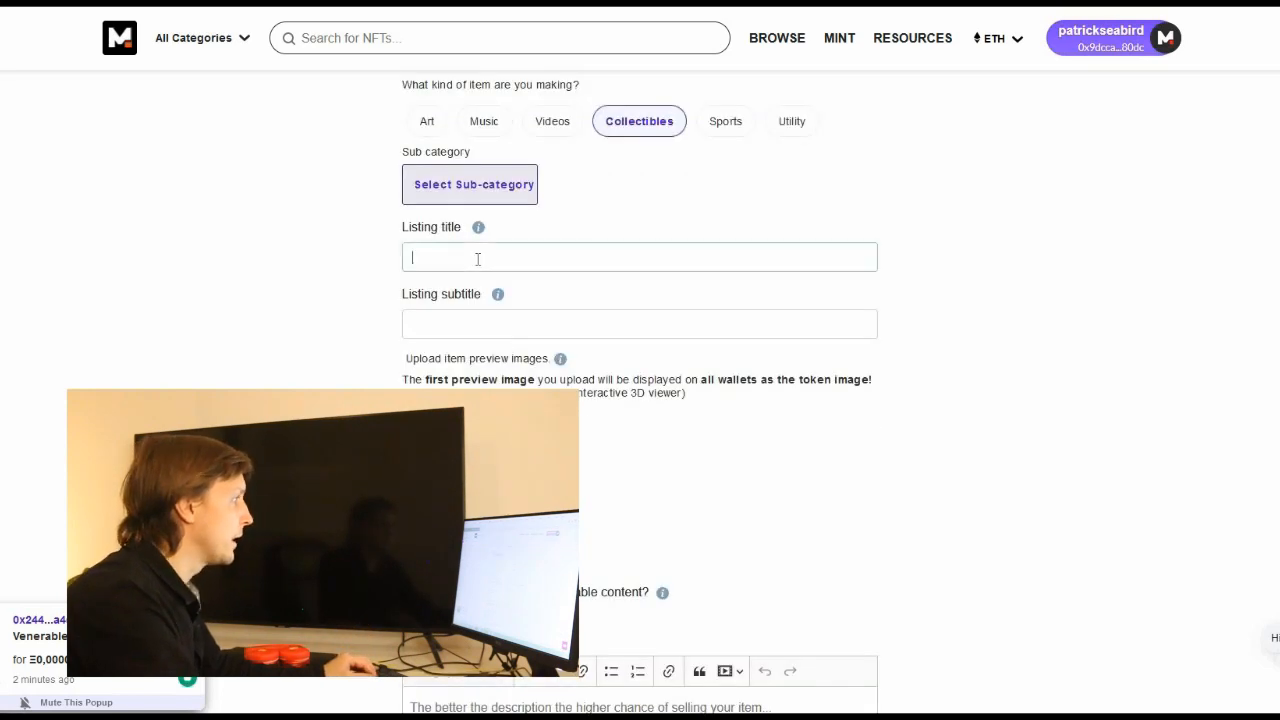
{"action": "type", "text": "AIB1"}
{"action": "left_click", "coordinate": [640, 324]}
{"action": "type", "text": "First NFT by AI and Blockchain!"}
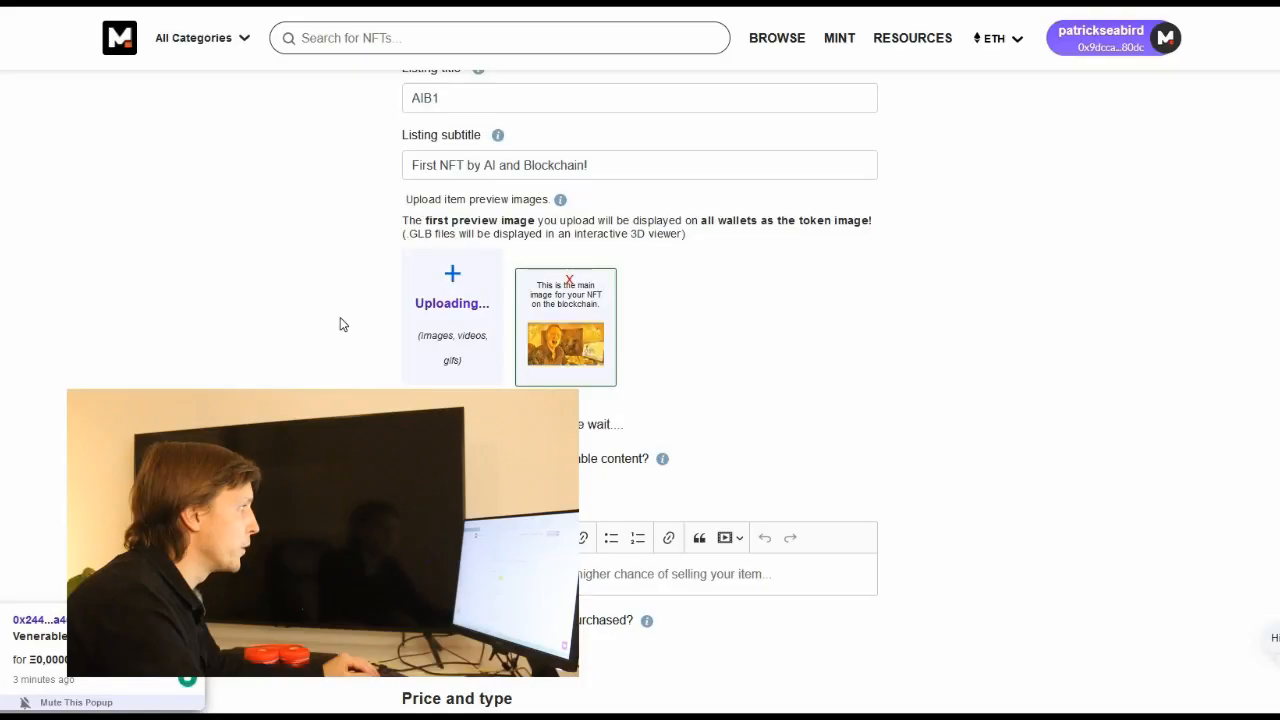
{"action": "scroll", "scroll_direction": "down", "scroll_amount": 3}
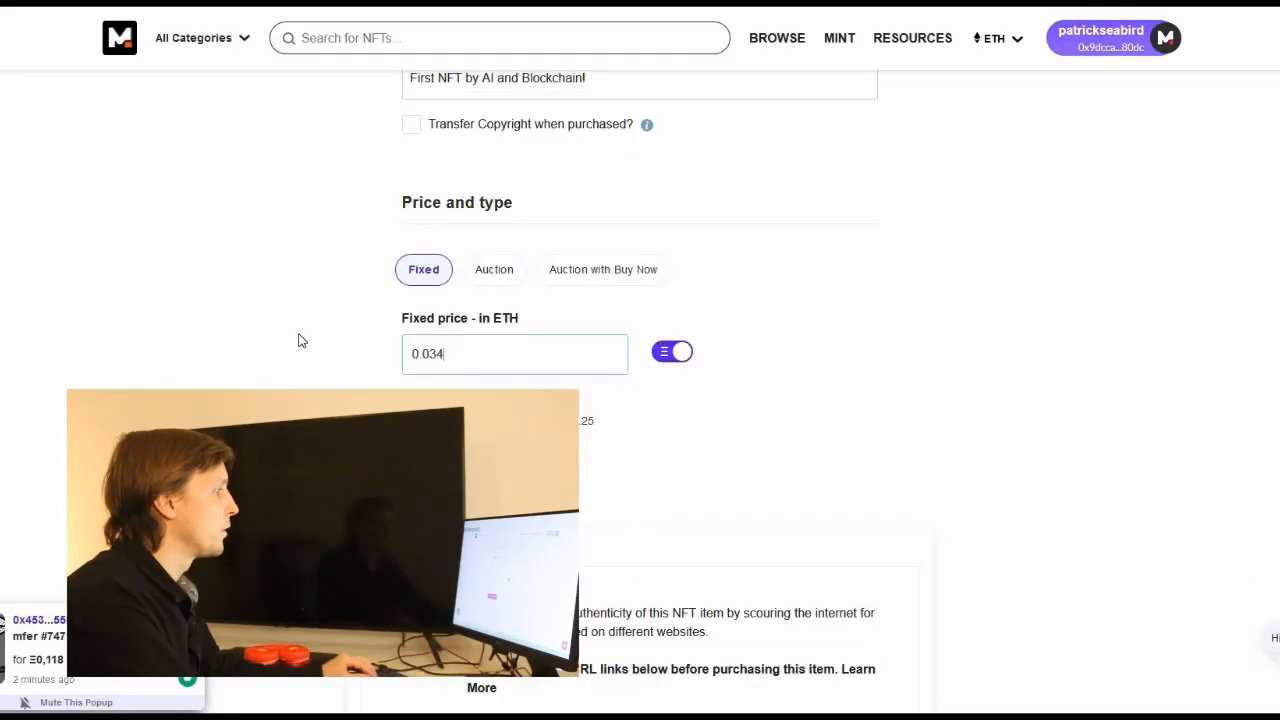